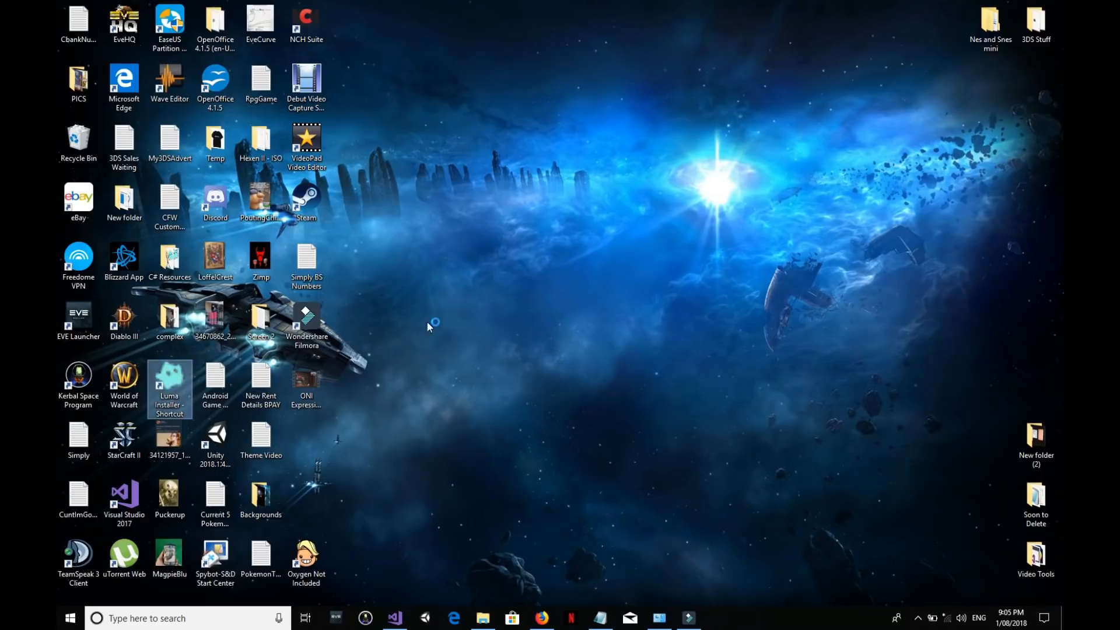
Step: Launch Luma Installer, select drive G:\ as the SD card, and start copying
double_click(169, 385)
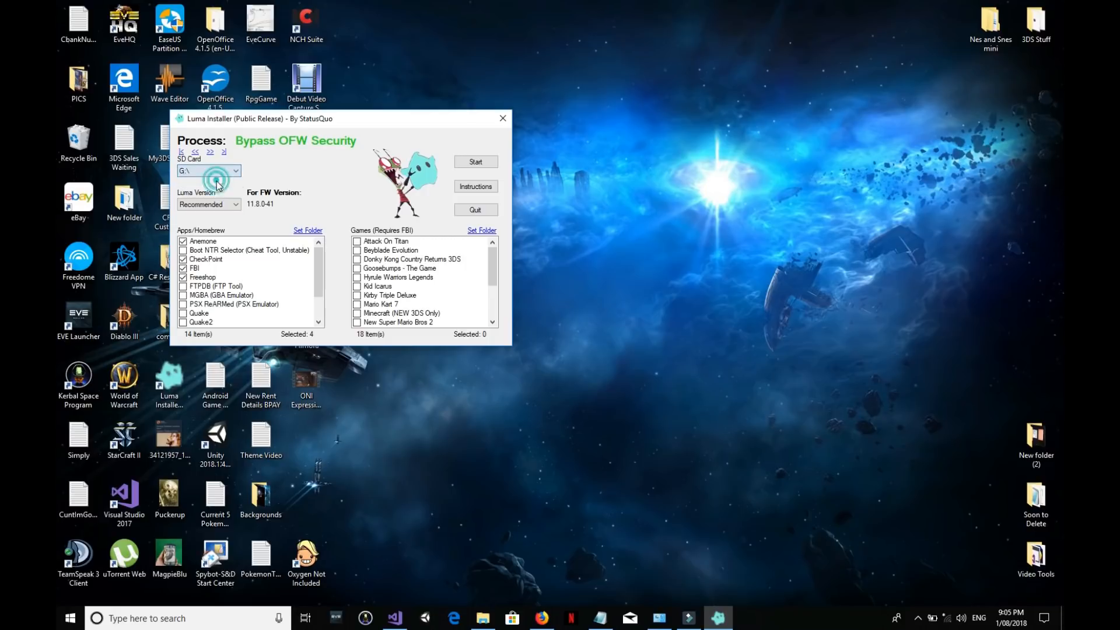
left_click(207, 170)
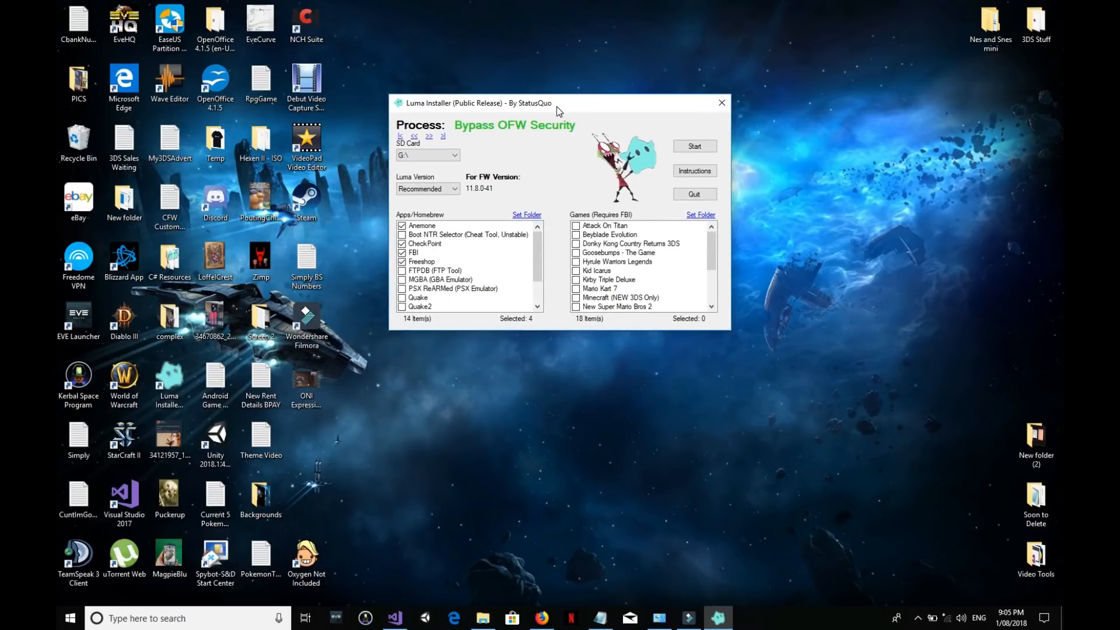
mouse_move(537, 114)
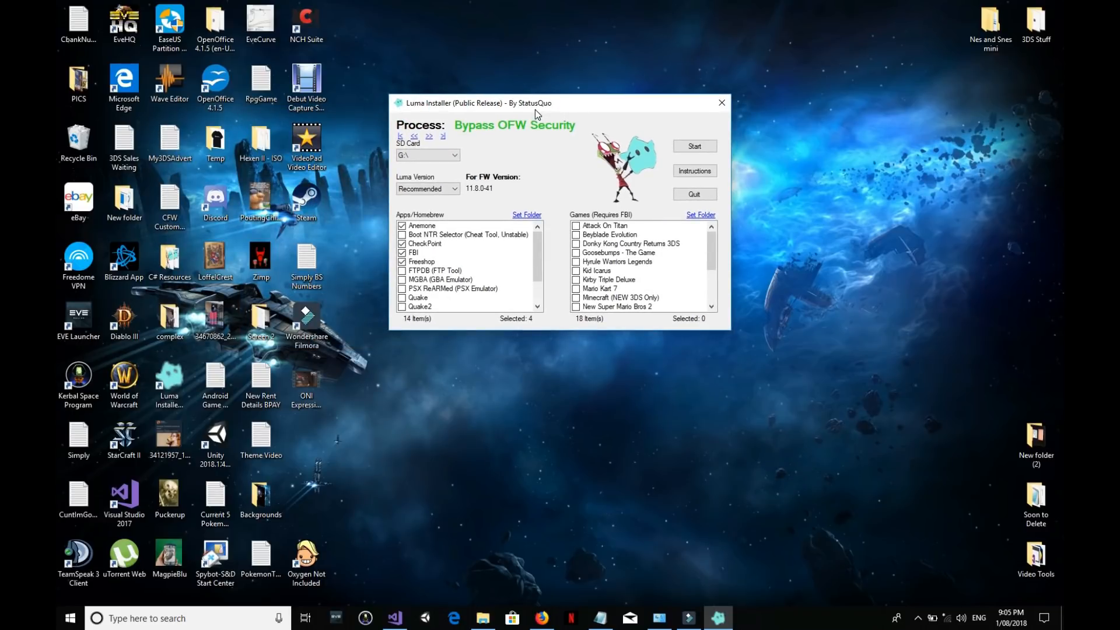
mouse_move(489, 195)
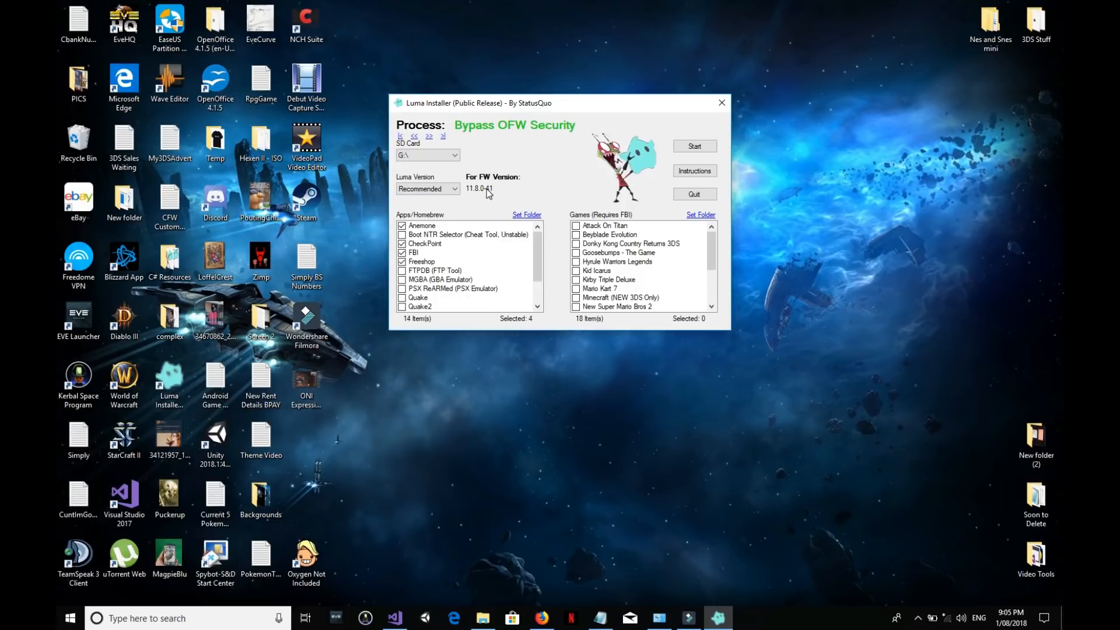
mouse_move(465, 195)
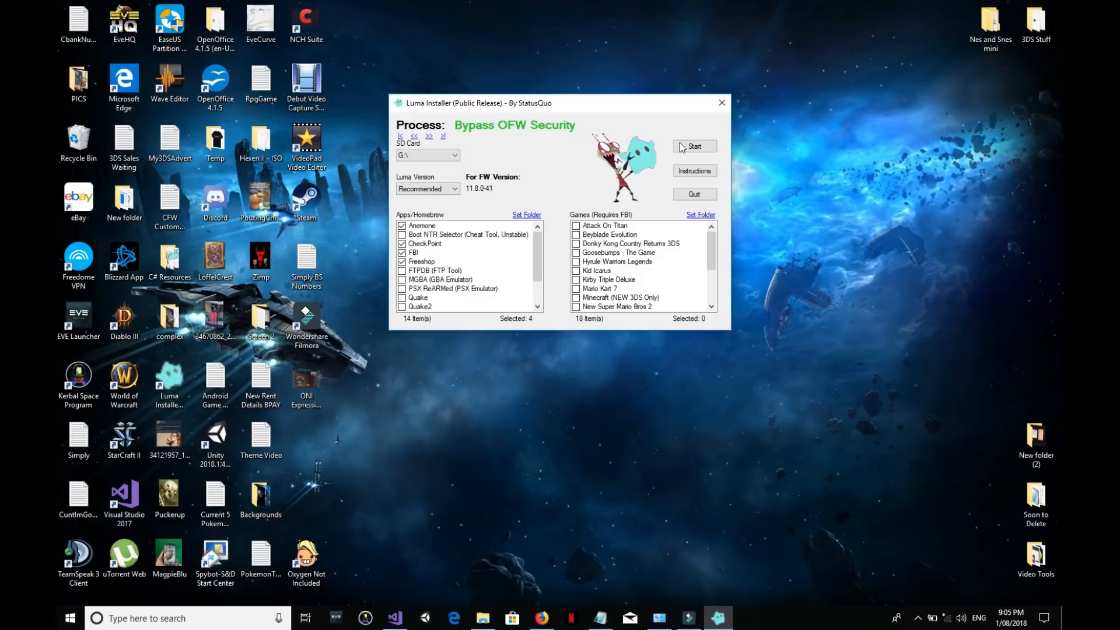
left_click(693, 146)
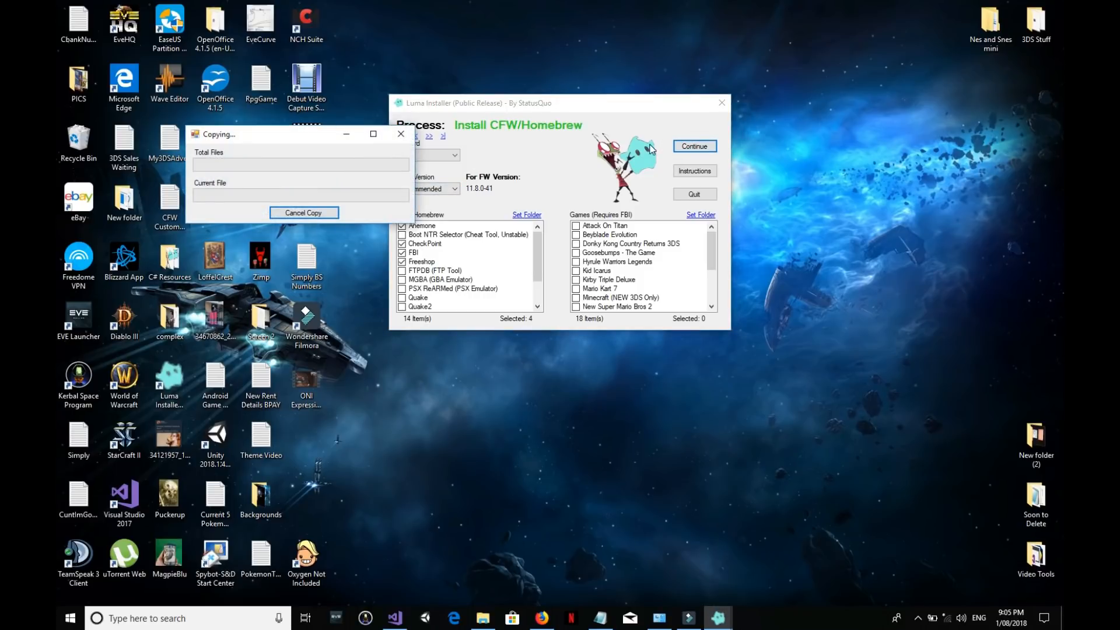